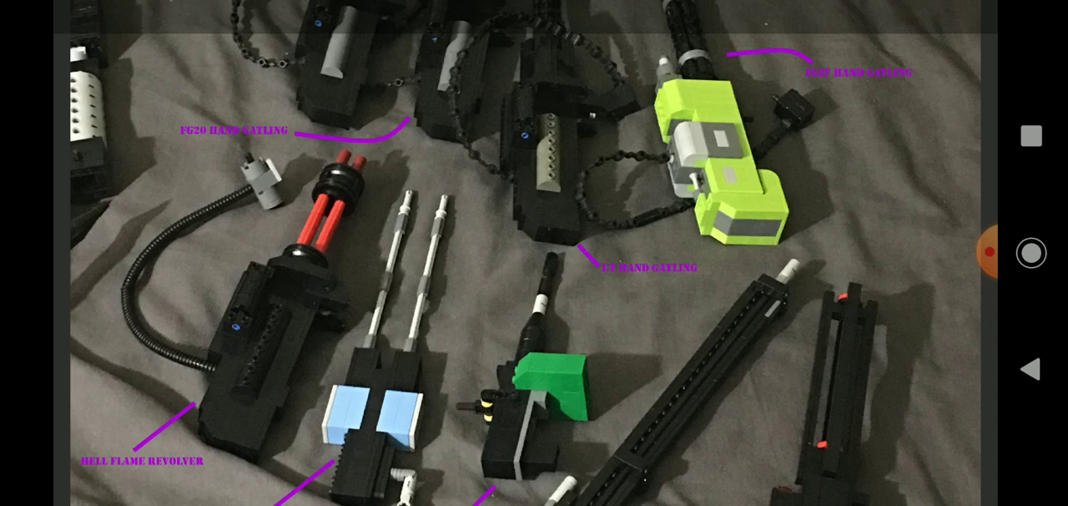
pyautogui.scroll(-3)
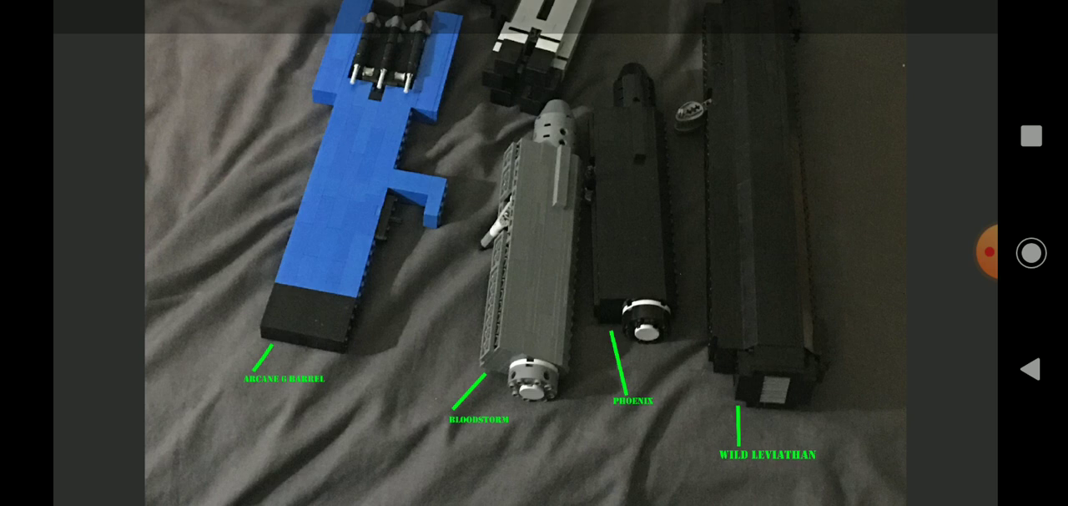
pyautogui.scroll(-3)
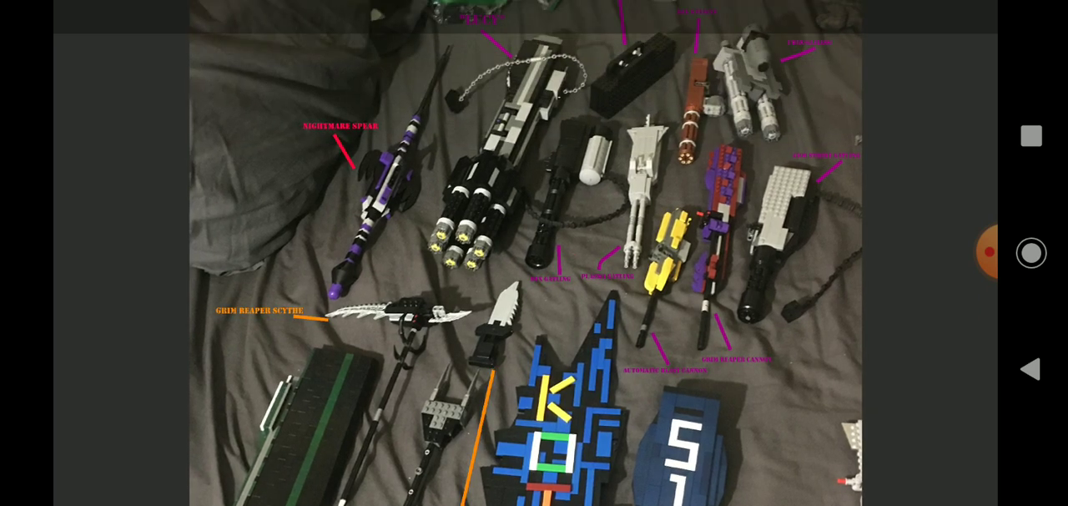
pyautogui.scroll(-3)
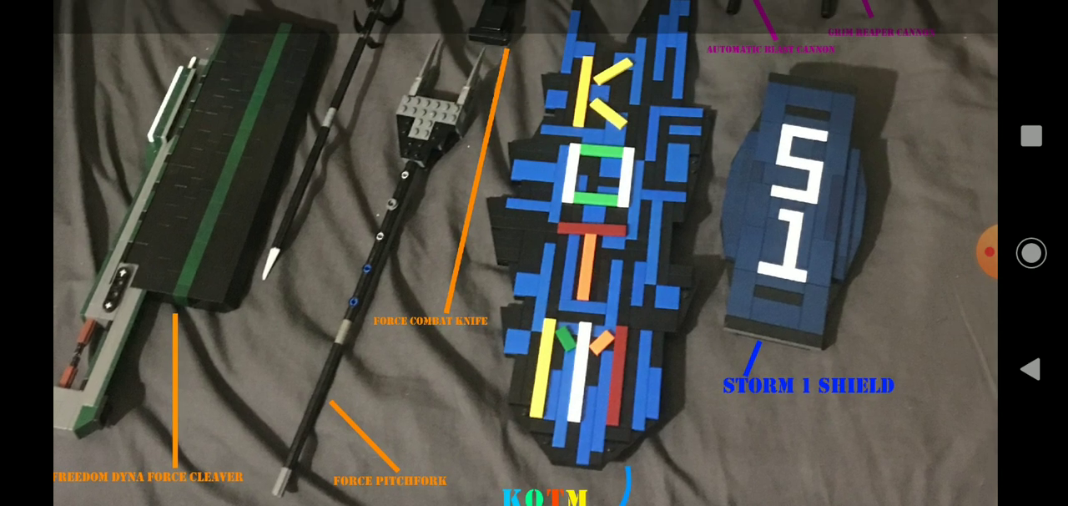
pyautogui.scroll(-3)
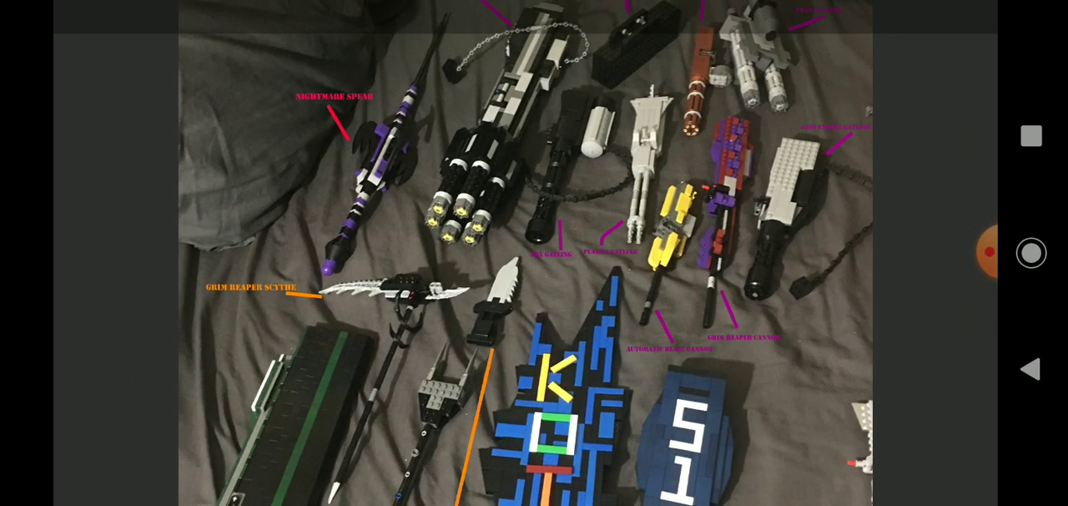
pyautogui.scroll(-3)
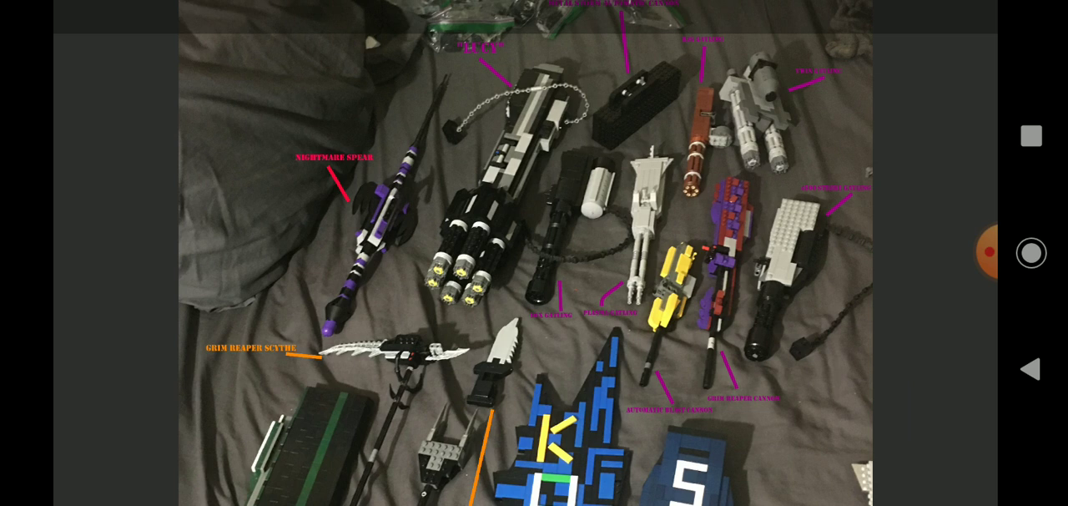